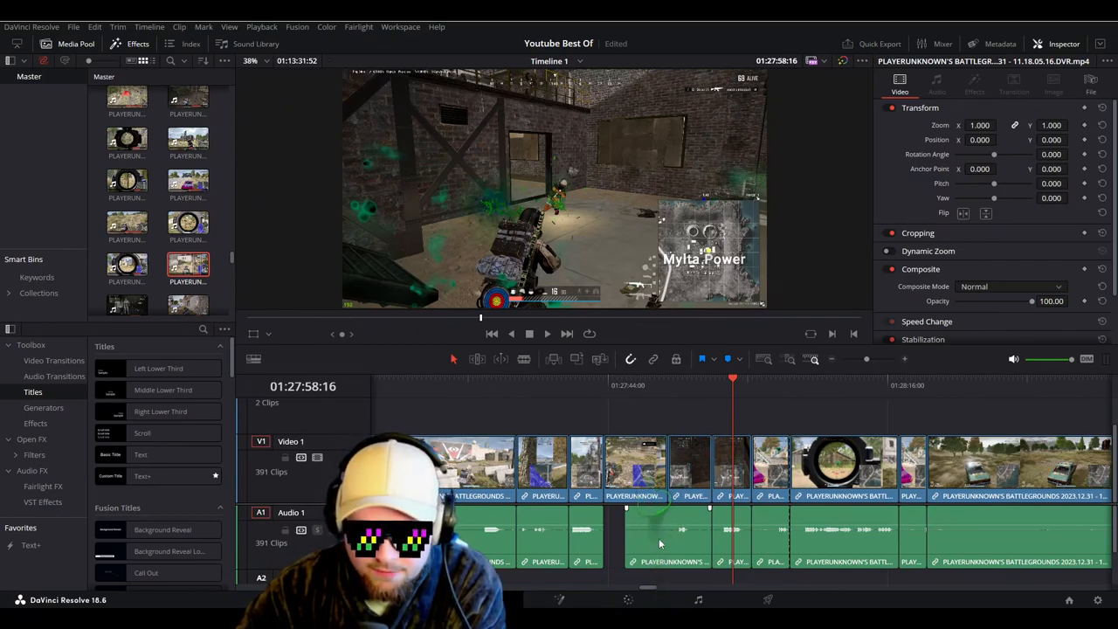
Select the V1 gameplay clip that has no audio beneath it on A1
left_click(632, 463)
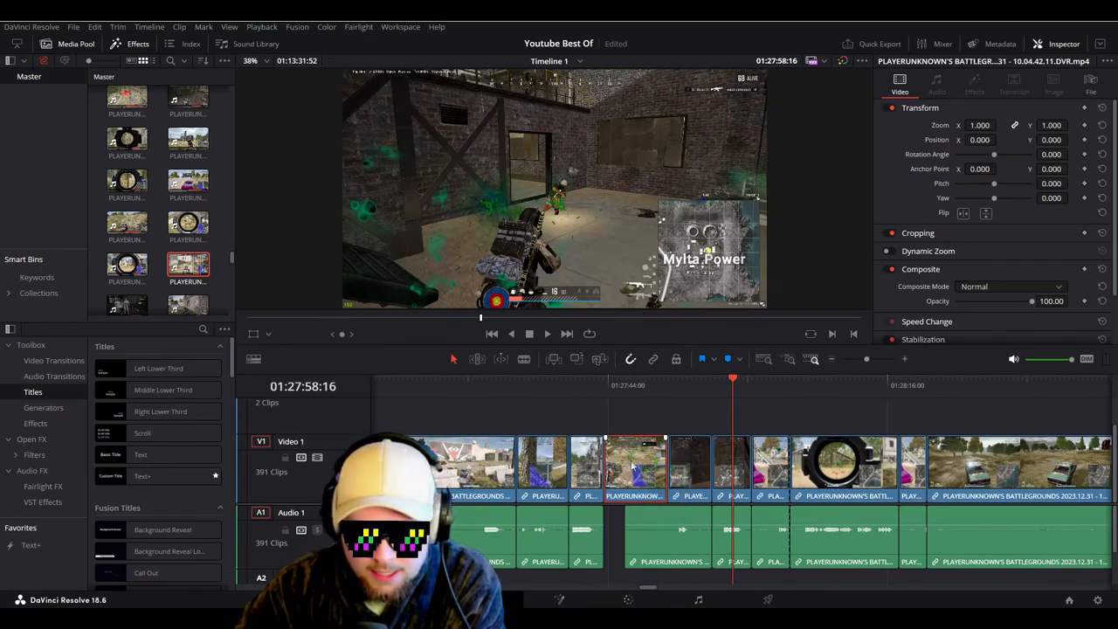
left_click(638, 385)
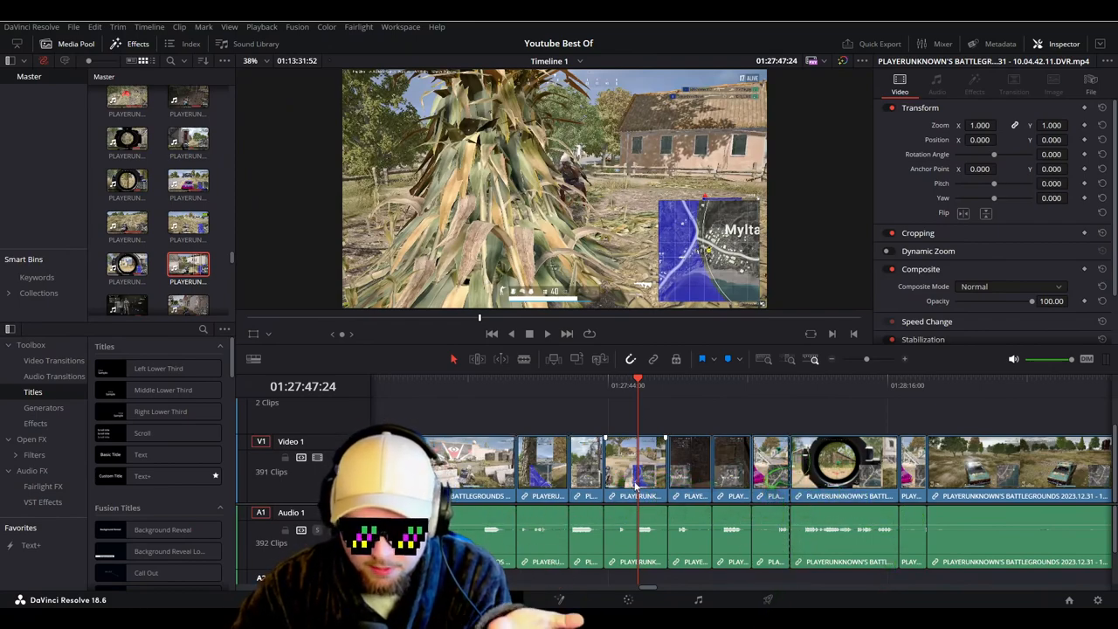
mouse_move(696, 421)
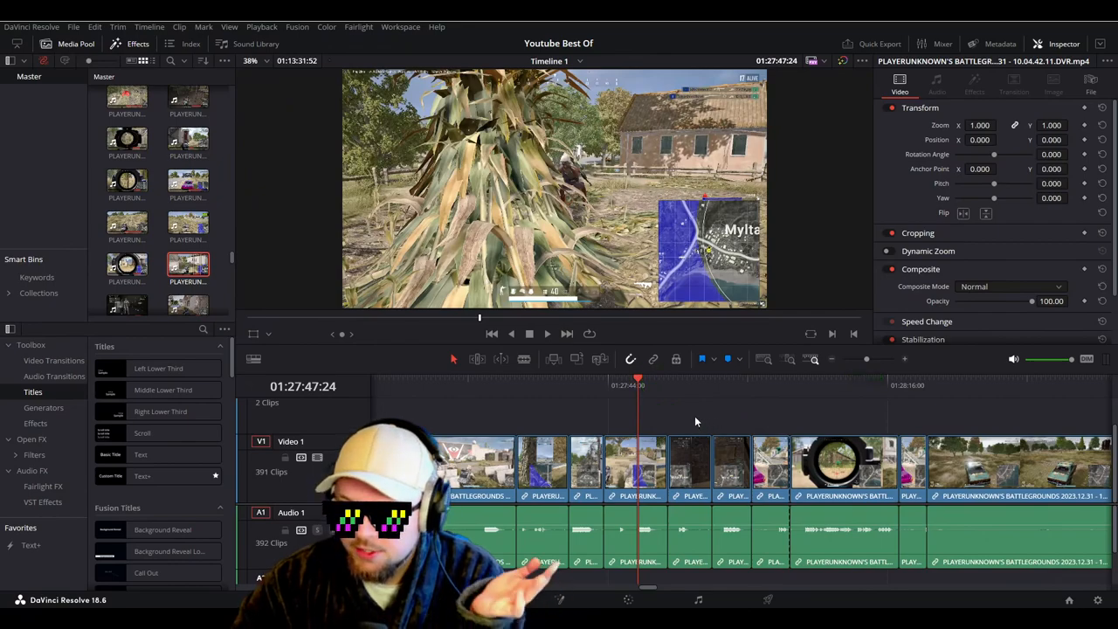
mouse_move(699, 419)
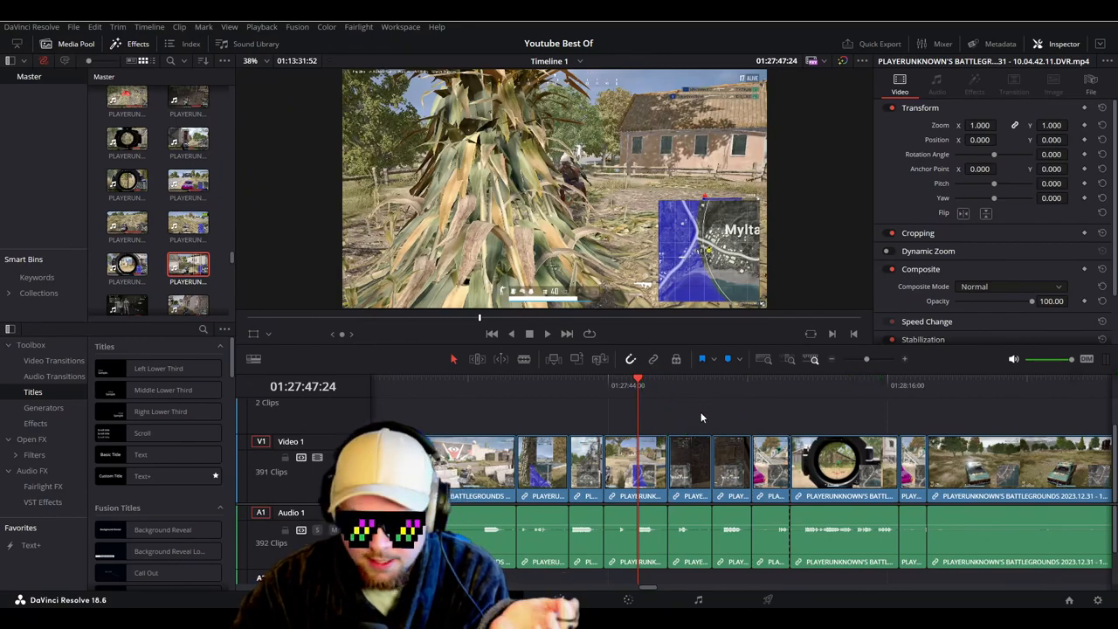